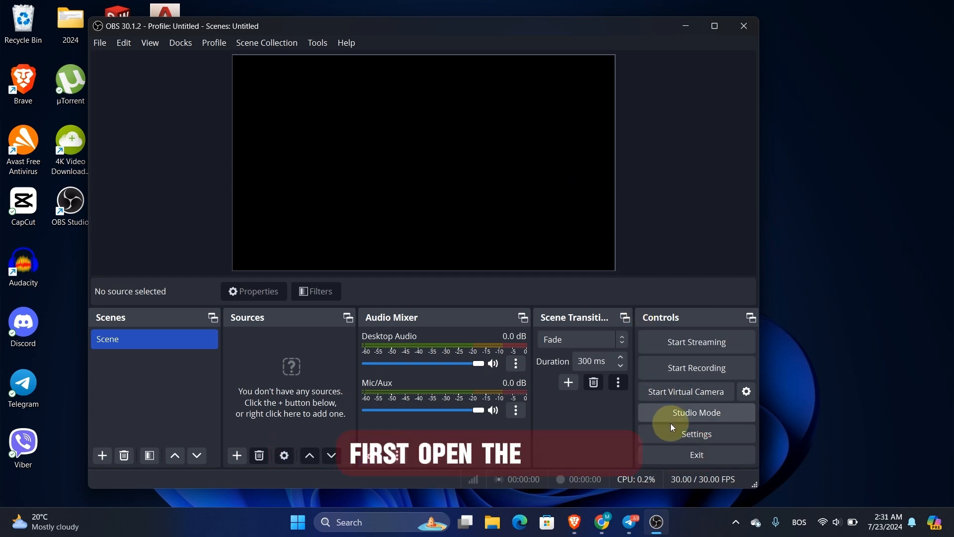
# Open OBS Settings on the Video page
pyautogui.click(696, 434)
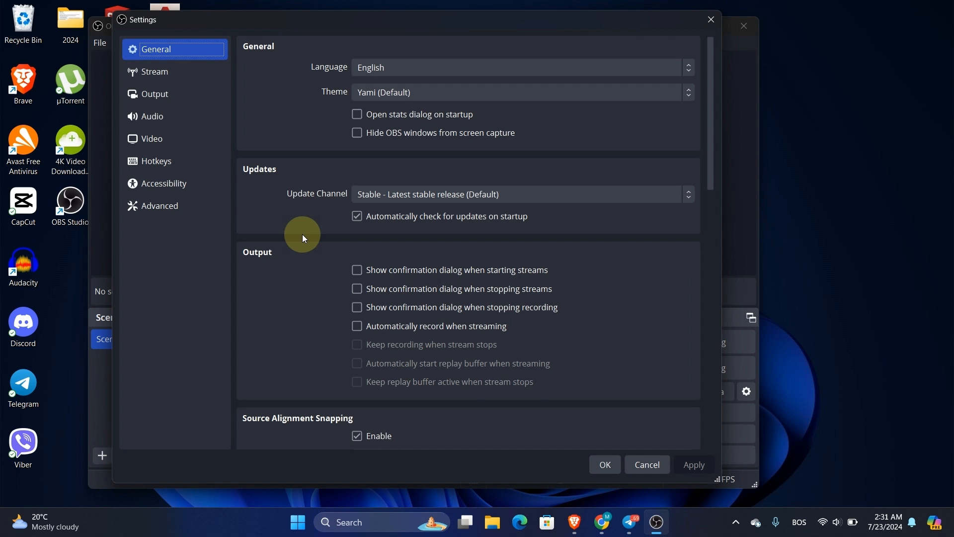
pyautogui.click(151, 139)
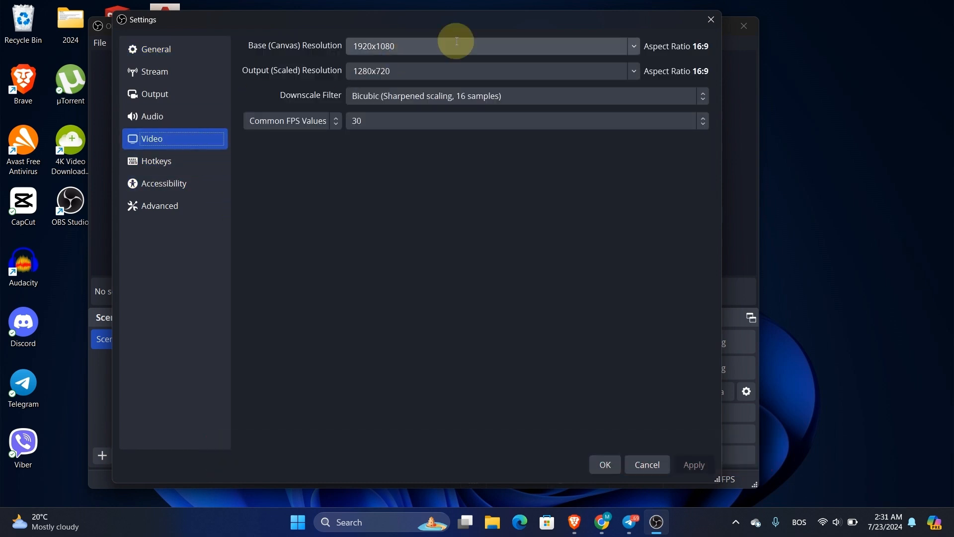
# Keep the canvas at 1920x1080 and set the output resolution to 1920x1080 as well
pyautogui.click(633, 46)
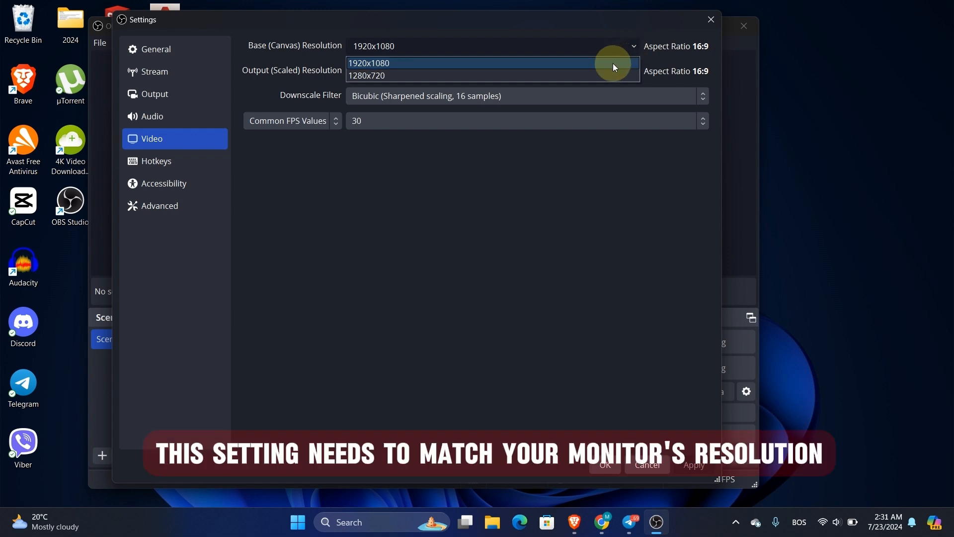
pyautogui.click(367, 75)
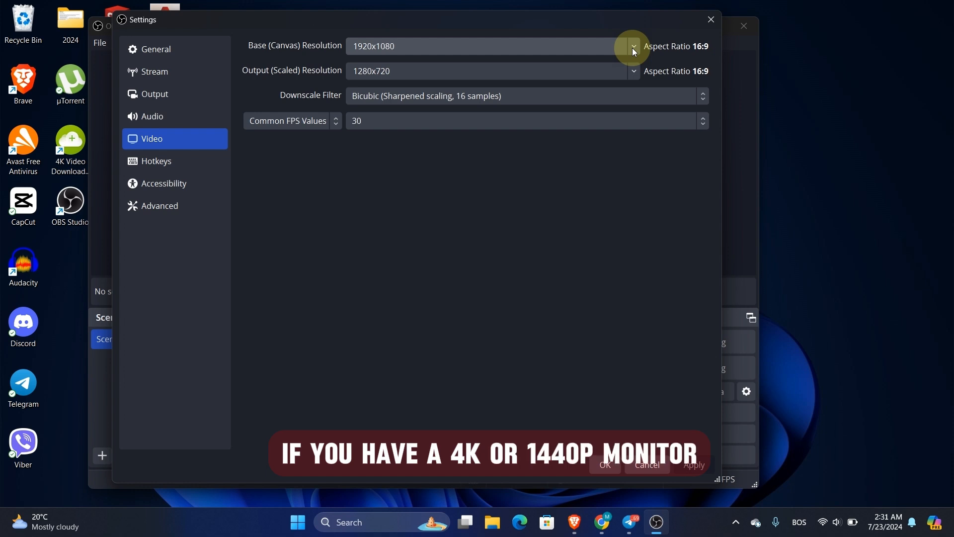
pyautogui.click(633, 71)
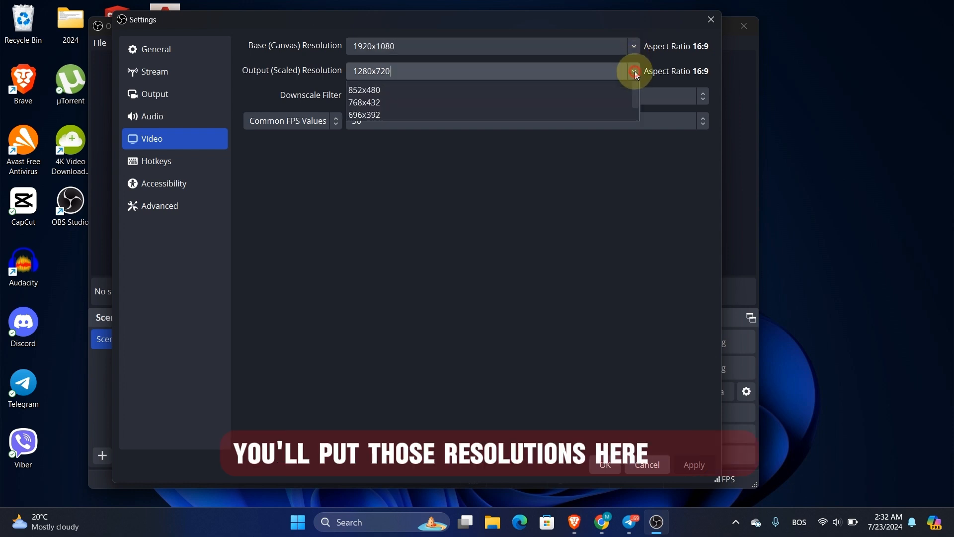
pyautogui.click(633, 71)
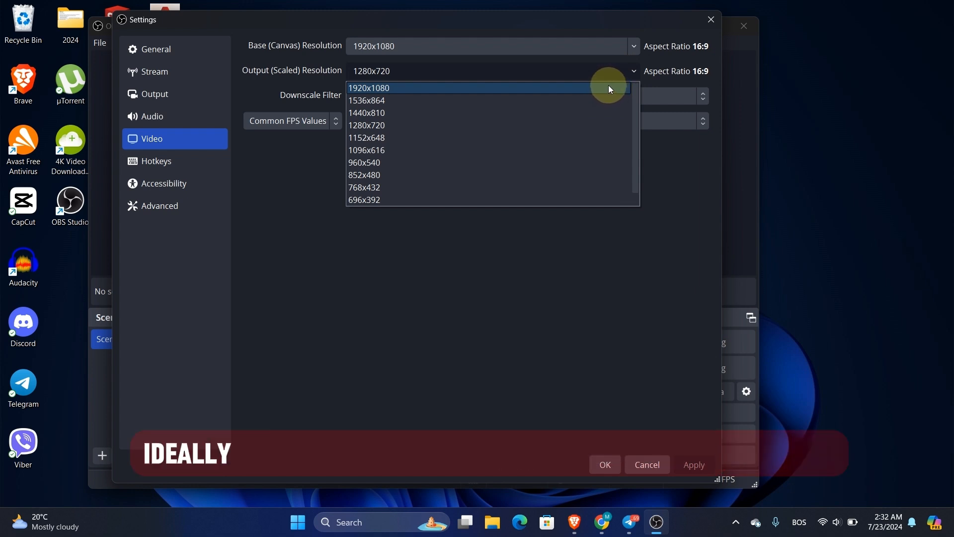
pyautogui.click(369, 87)
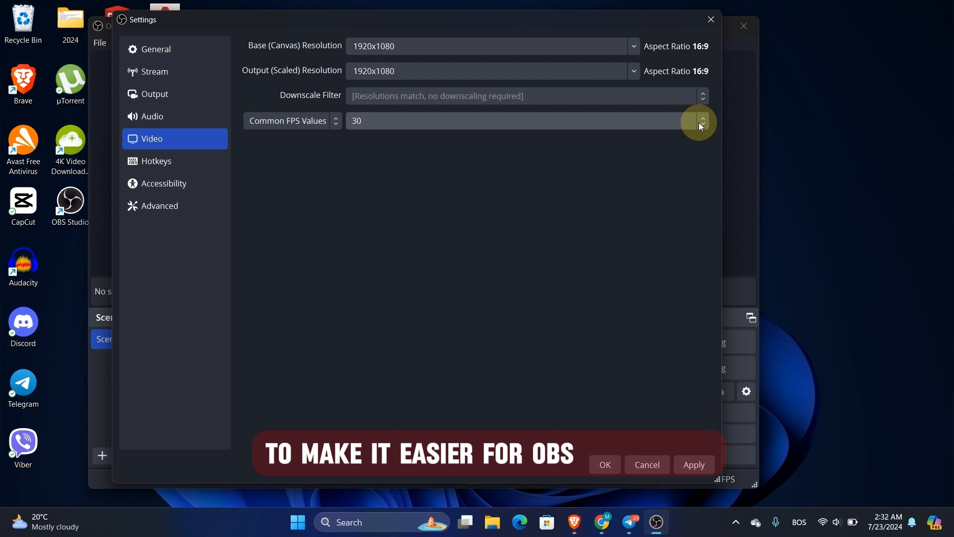
# Set the frame rate to 60 FPS and move to the Output settings page
pyautogui.click(700, 120)
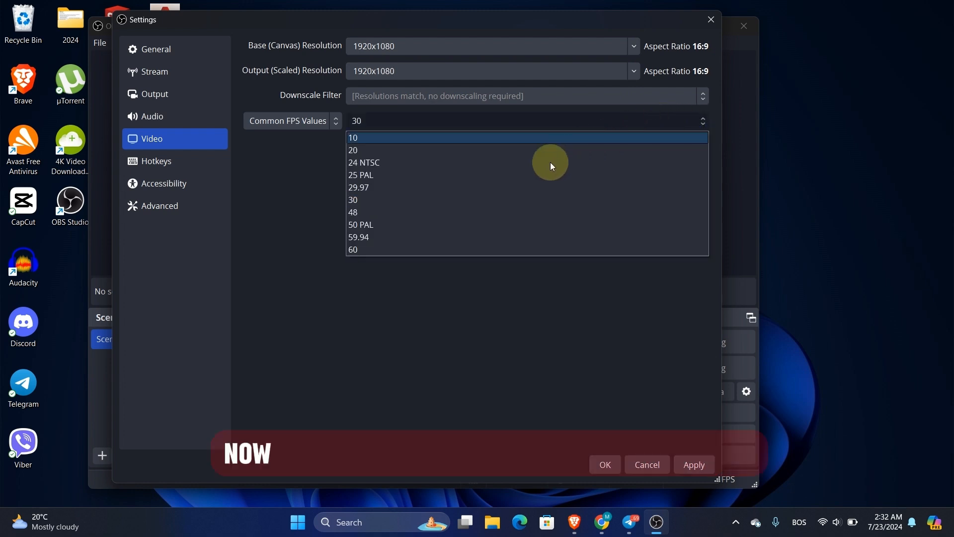
pyautogui.moveTo(505, 212)
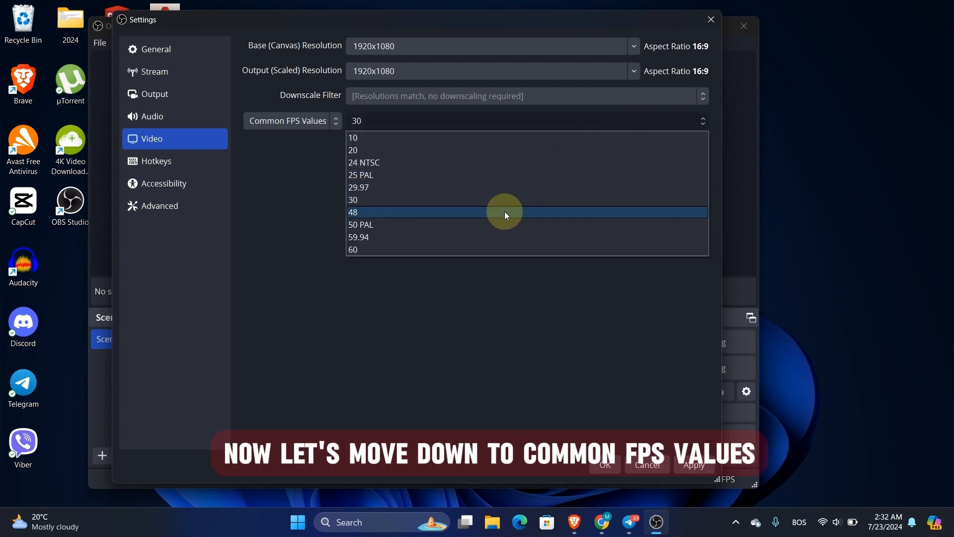
pyautogui.moveTo(503, 249)
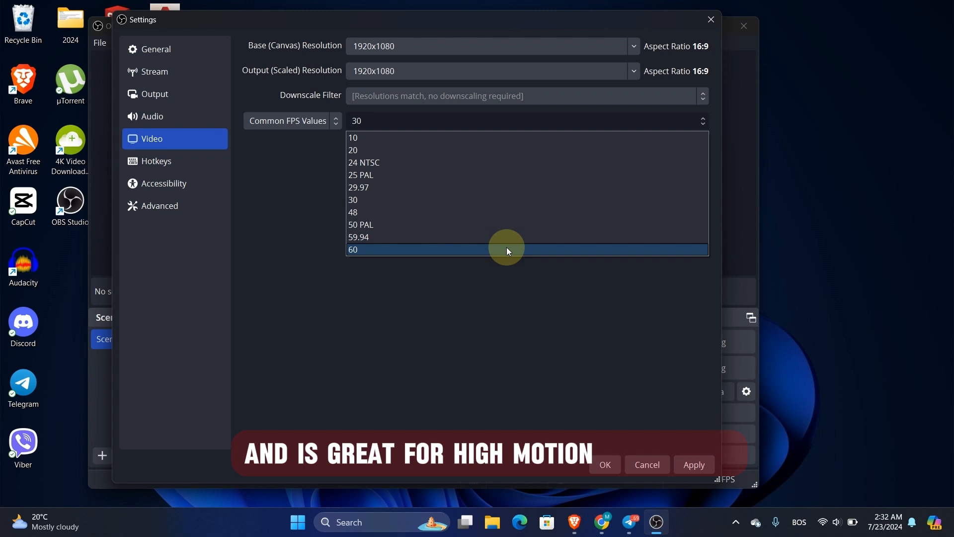
pyautogui.moveTo(493, 200)
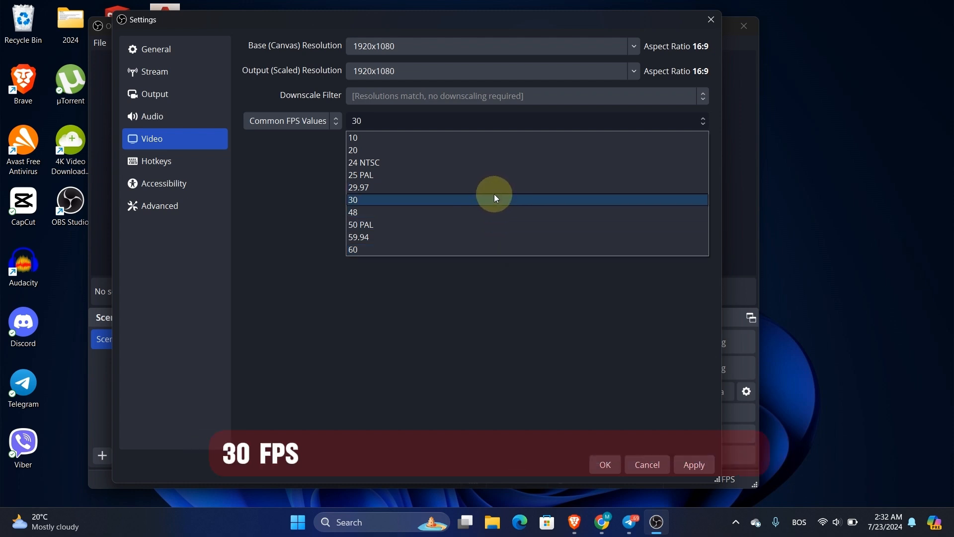
pyautogui.moveTo(490, 249)
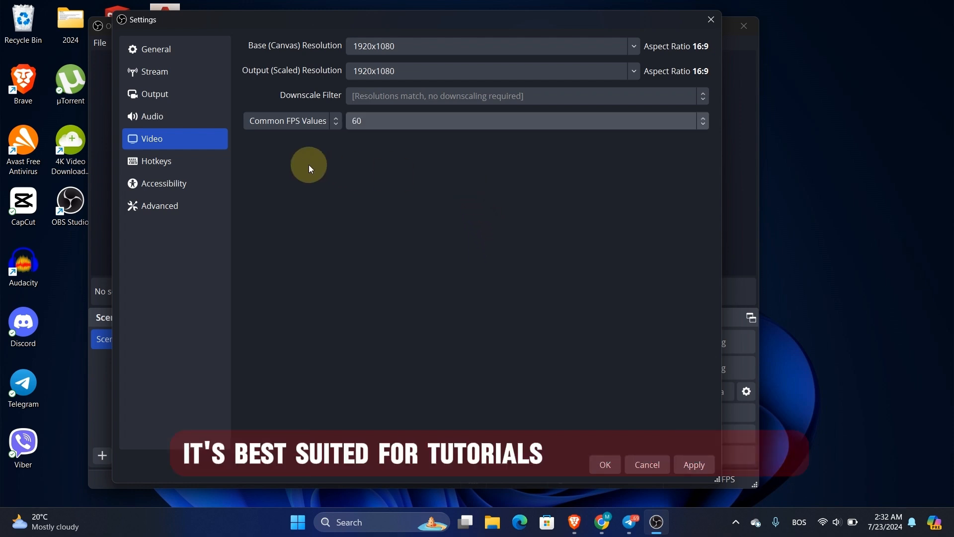
pyautogui.click(155, 93)
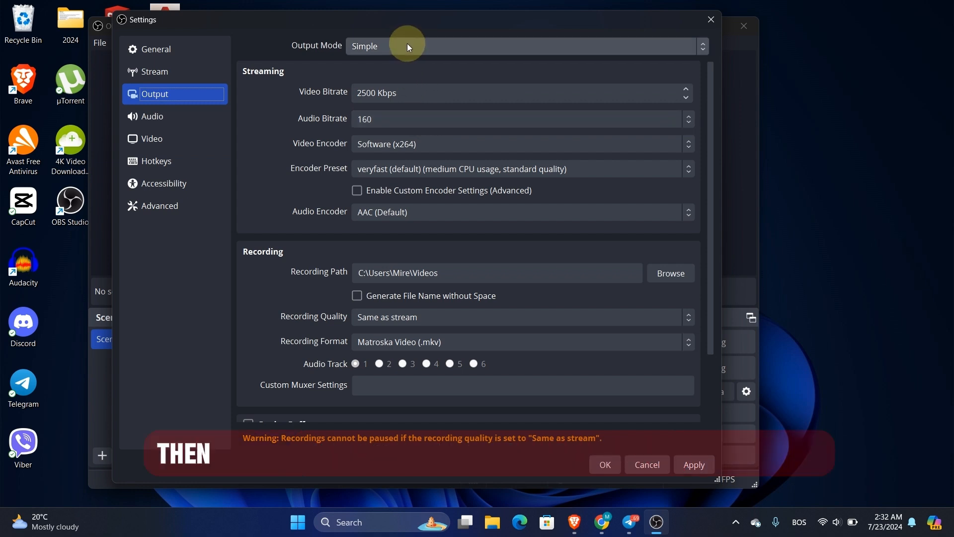
# Switch Output Mode to Advanced and show the Recording settings
pyautogui.click(524, 46)
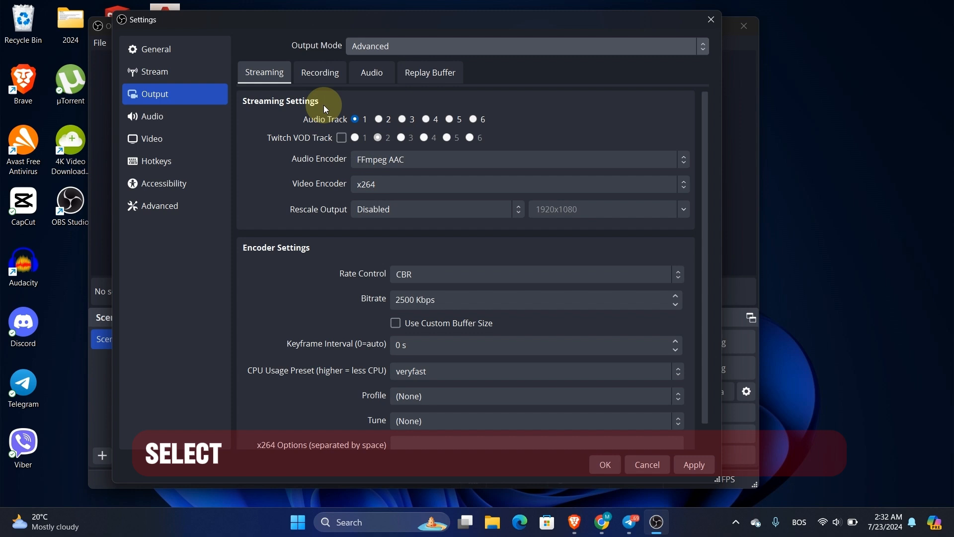
pyautogui.click(319, 73)
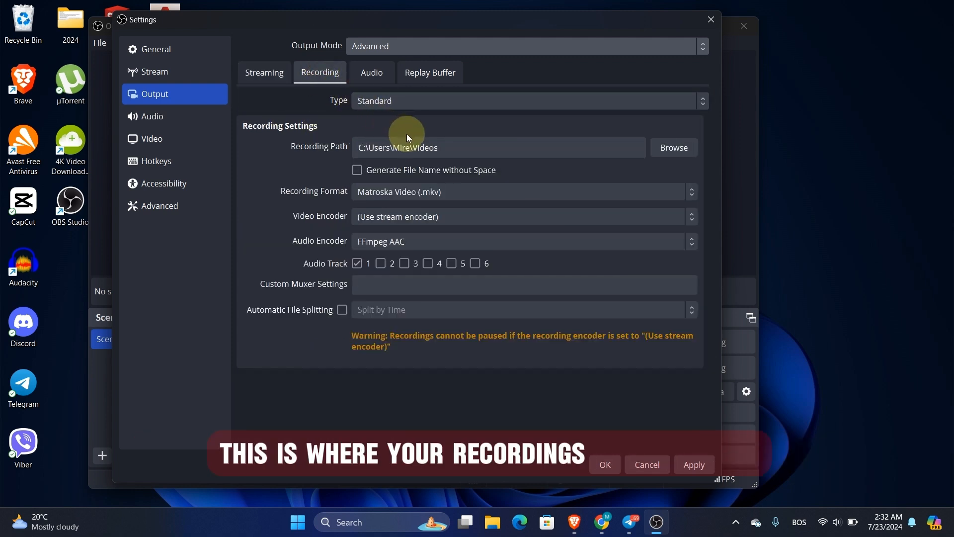
pyautogui.moveTo(652, 150)
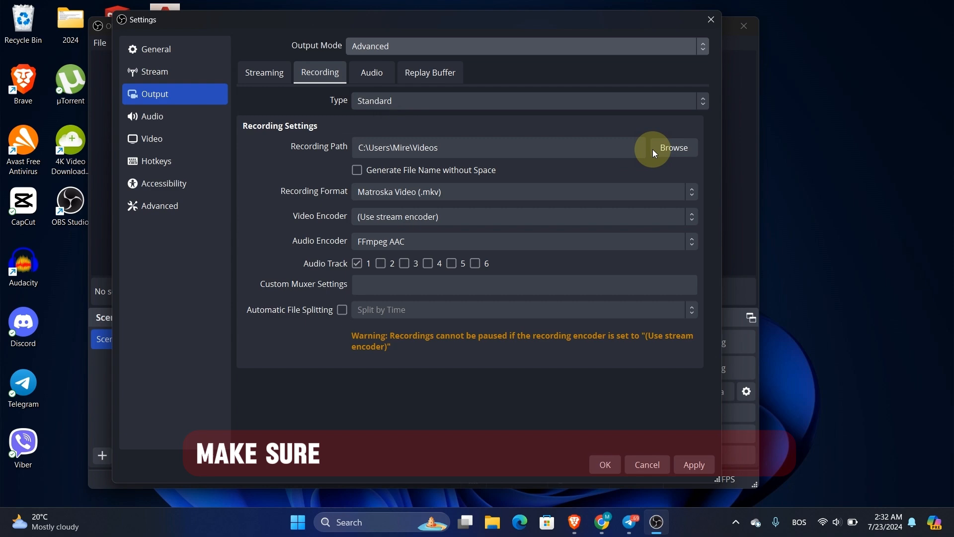
# Point the recording path to the Videos subfolder inside the Videos library
pyautogui.click(673, 147)
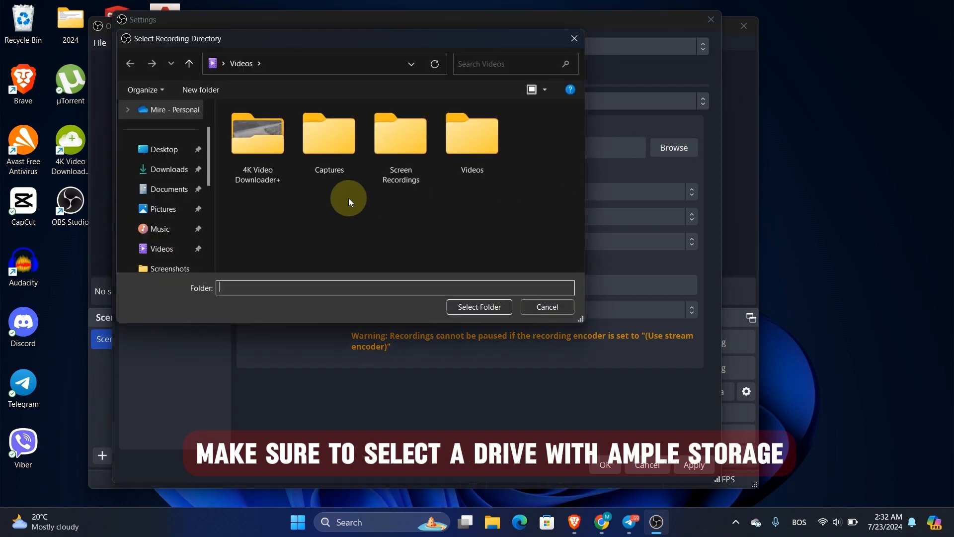
pyautogui.doubleClick(471, 134)
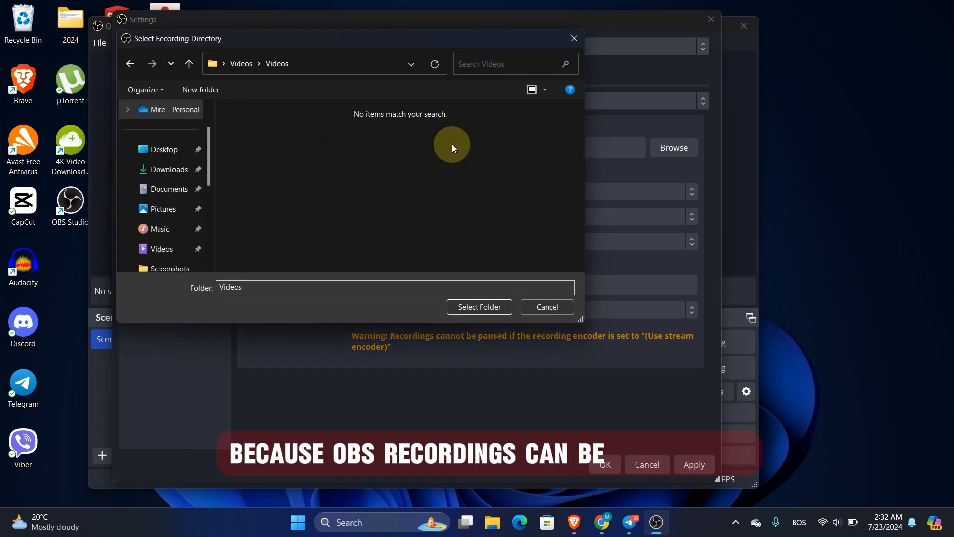
pyautogui.click(478, 307)
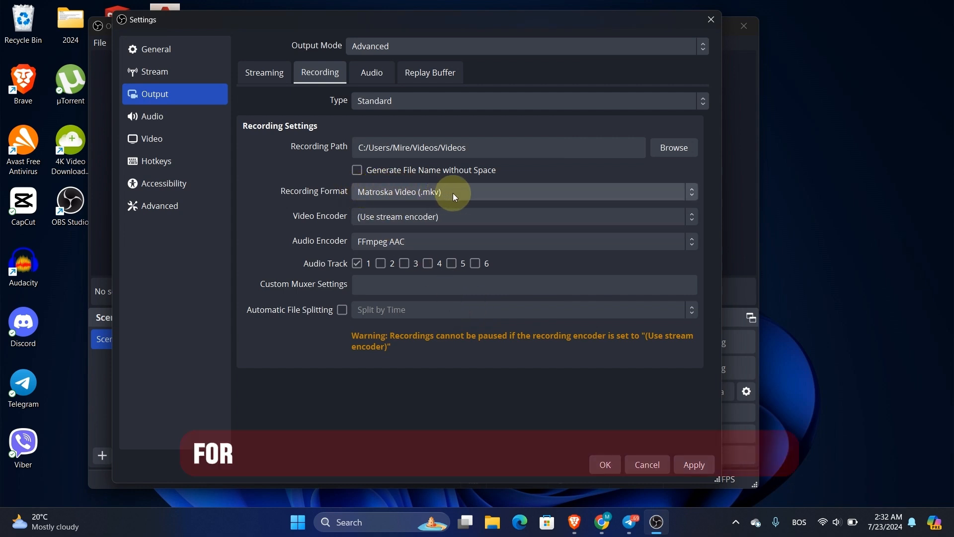
pyautogui.click(522, 191)
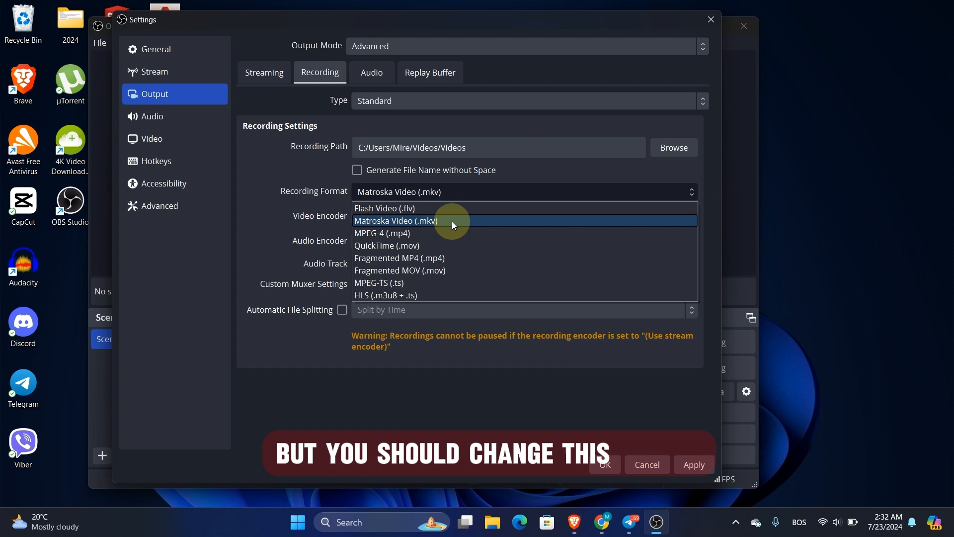
pyautogui.click(398, 220)
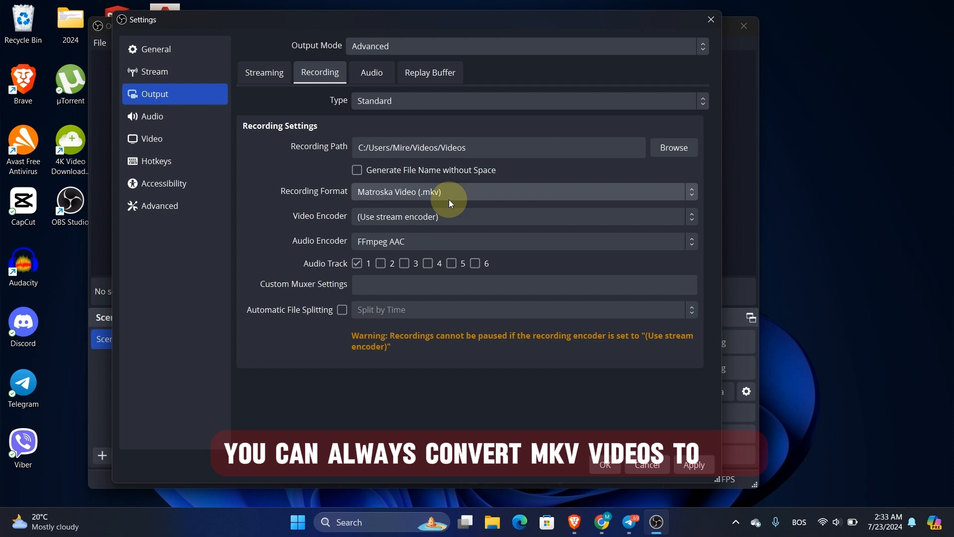
pyautogui.moveTo(405, 252)
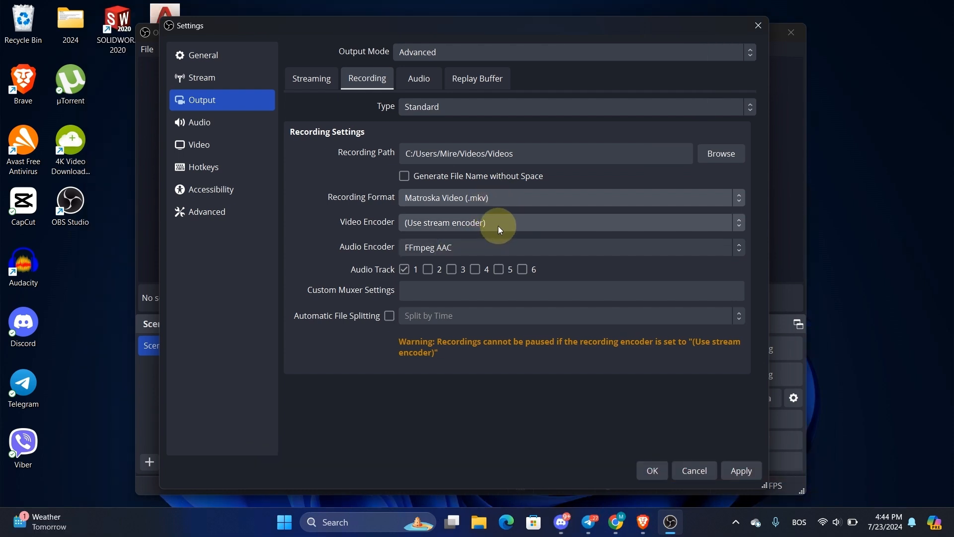
# Choose the x264 encoder for recordings and set its rate control to CBR
pyautogui.click(568, 221)
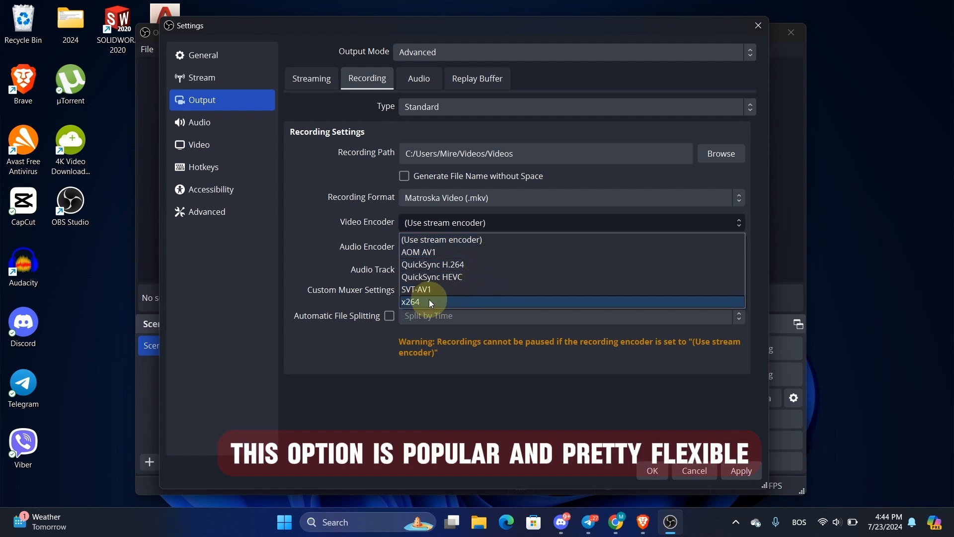
pyautogui.click(411, 302)
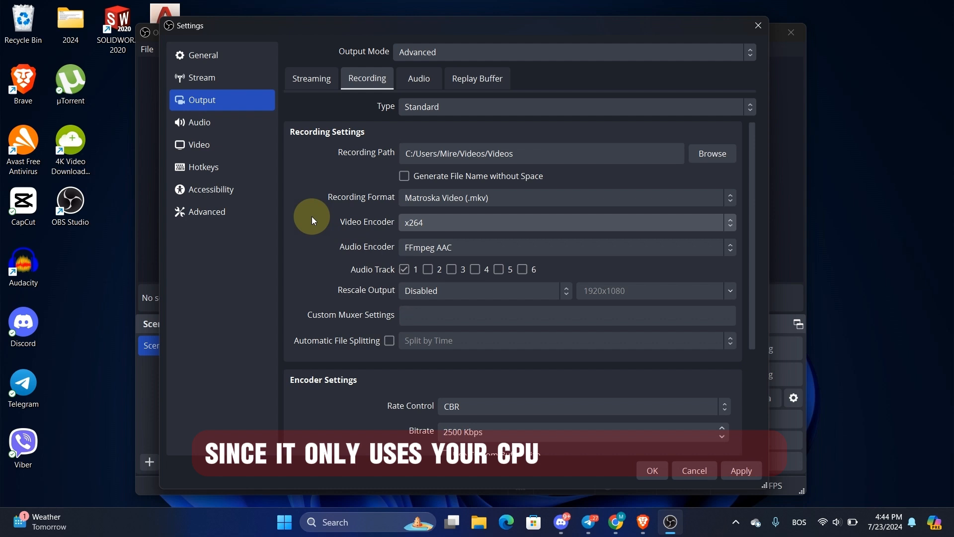
pyautogui.scroll(-3)
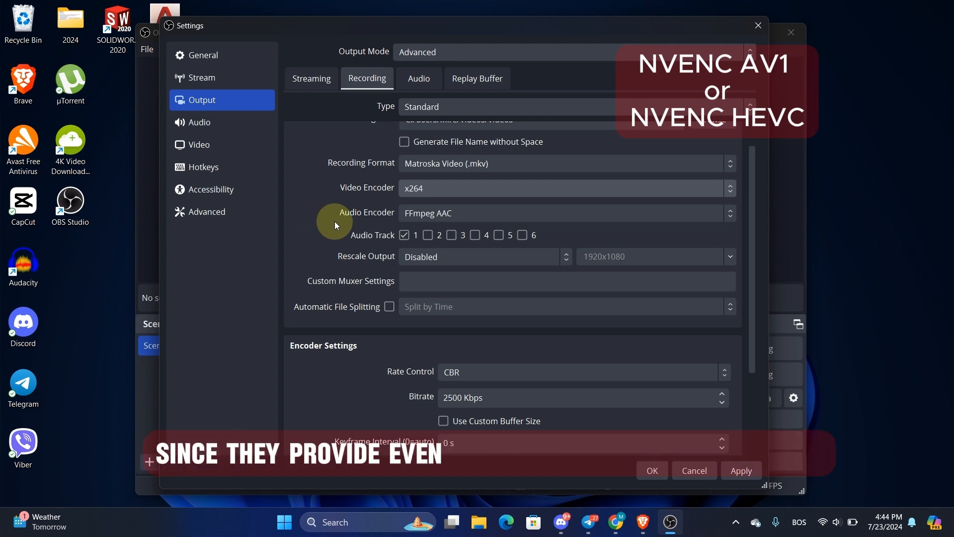
pyautogui.scroll(-3)
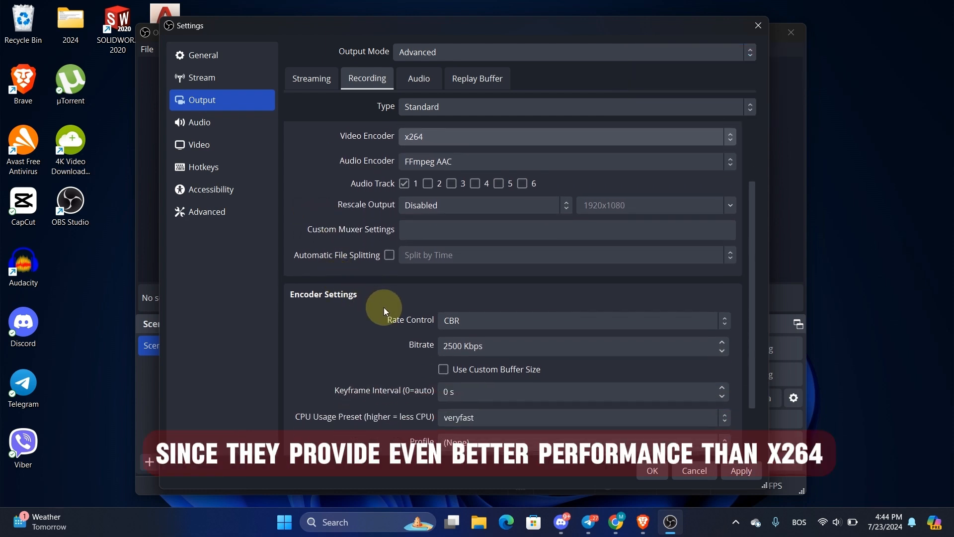
pyautogui.click(582, 320)
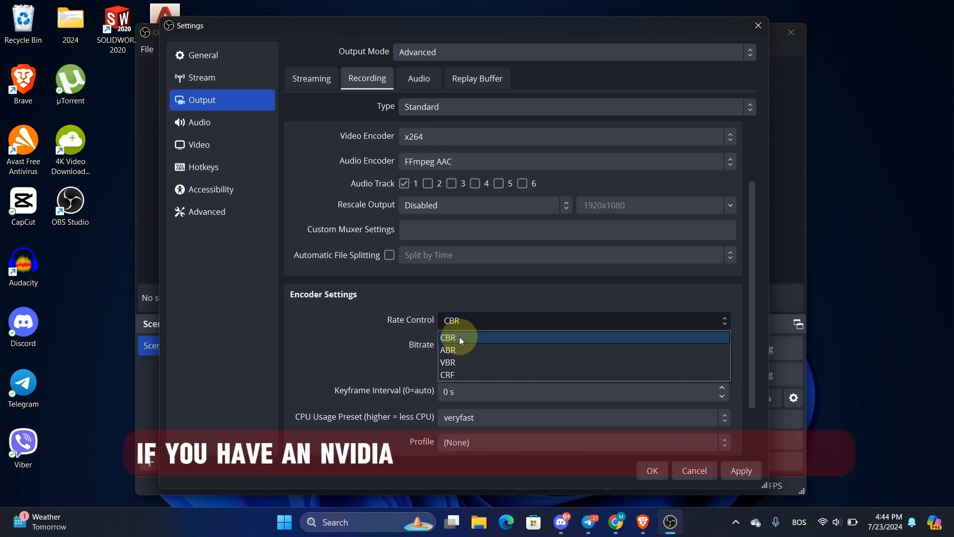
pyautogui.click(448, 337)
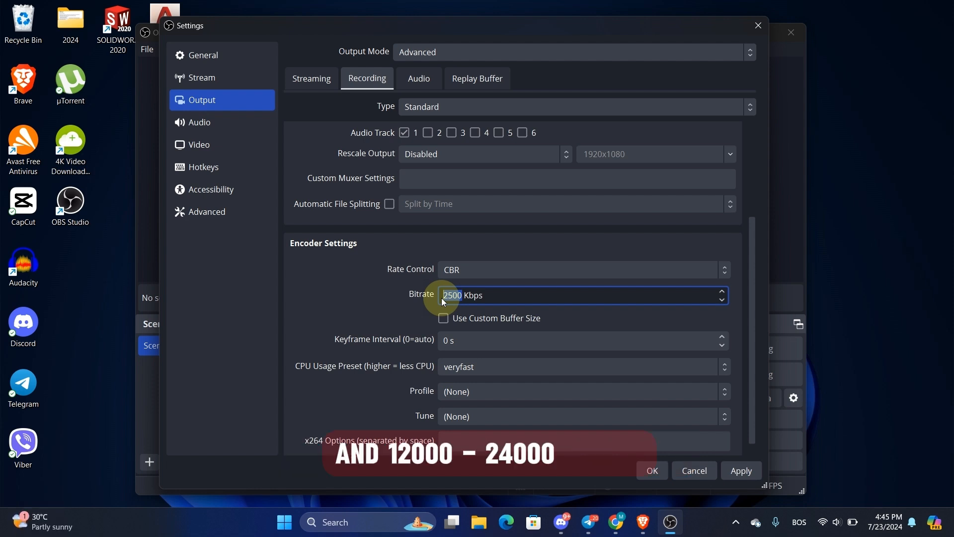
# Set bitrate 8000 Kbps, keyframe interval 2 s, medium CPU preset and high profile
pyautogui.write('800')
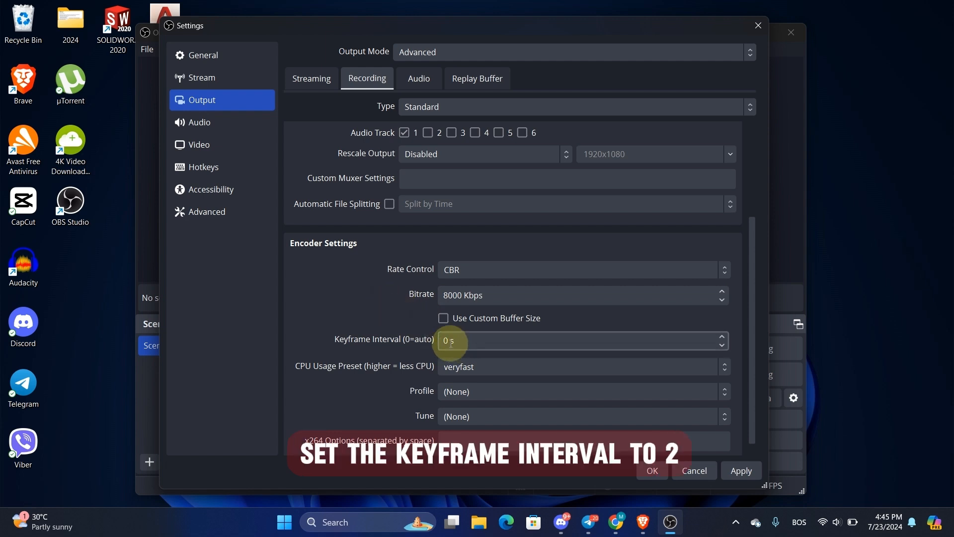
pyautogui.write('2')
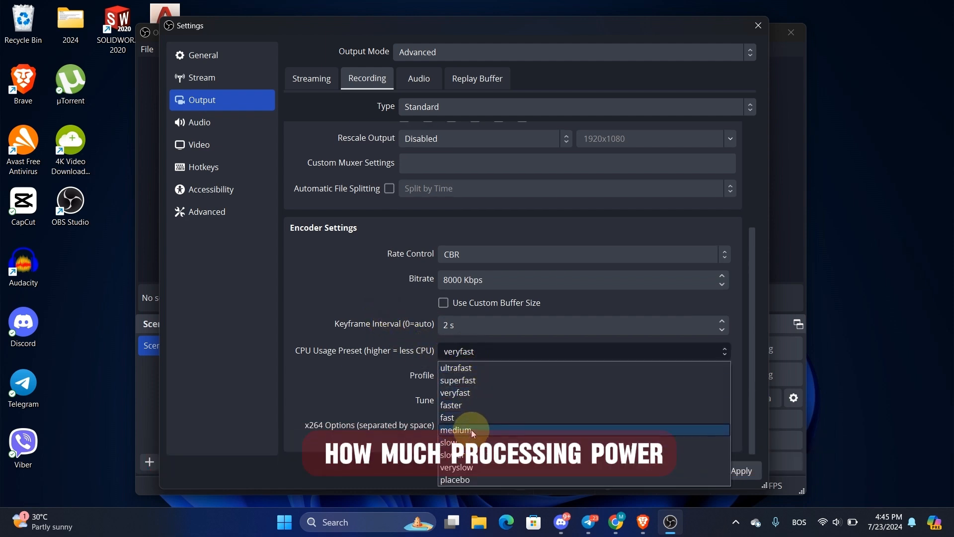
pyautogui.moveTo(495, 367)
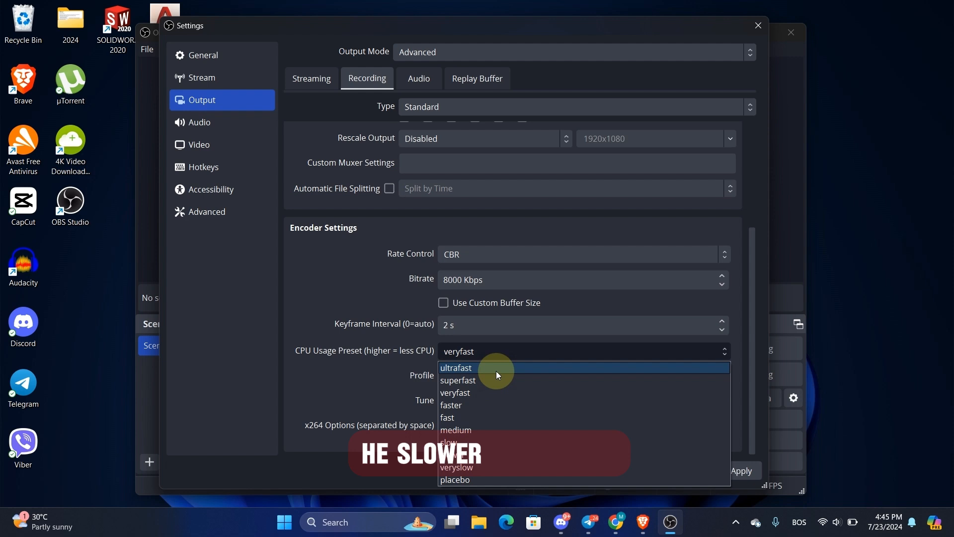
pyautogui.moveTo(492, 464)
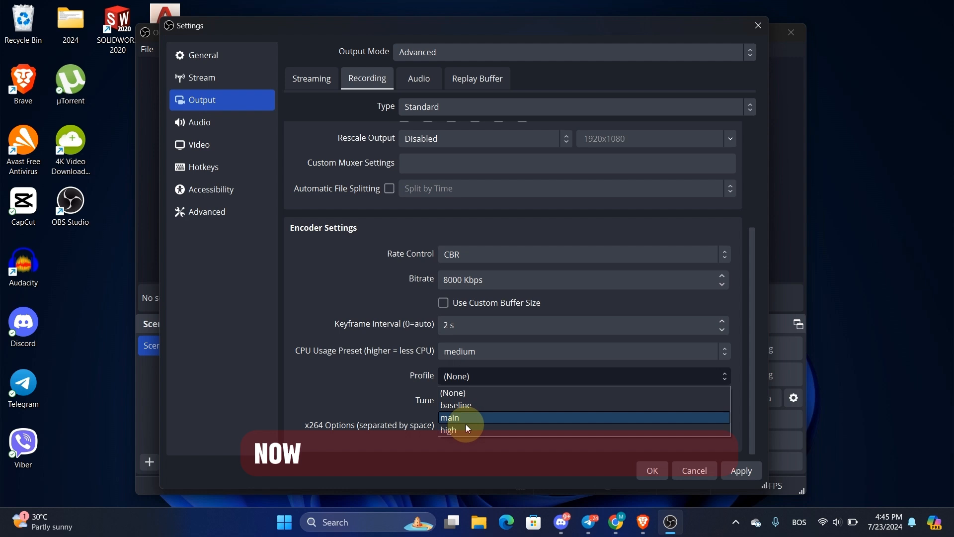
pyautogui.click(448, 429)
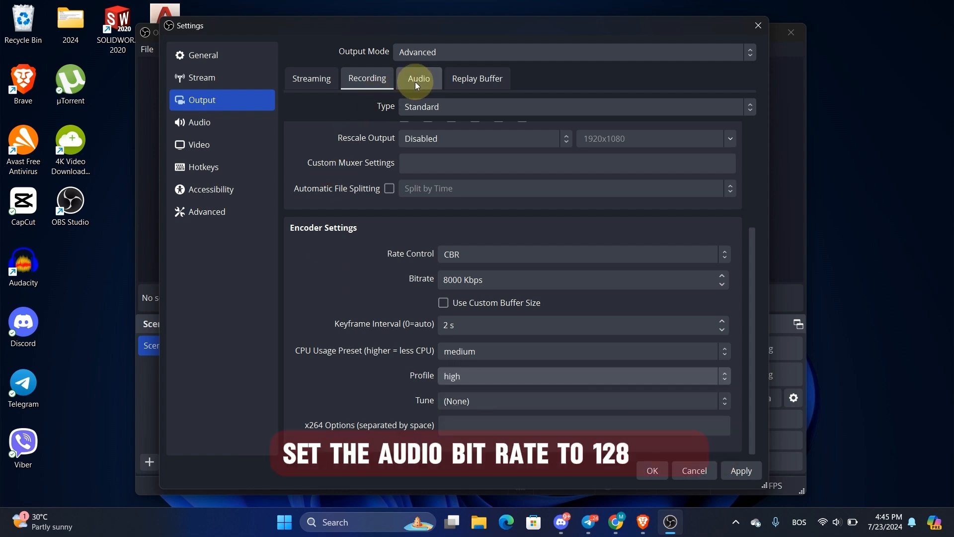
# Review the output audio tracks, keeping Track 1 audio bitrate at 160
pyautogui.click(418, 77)
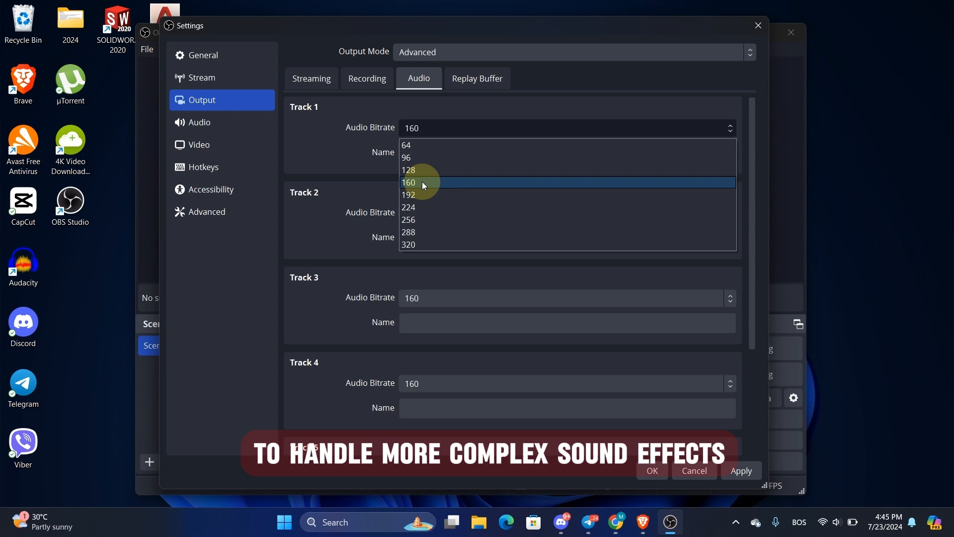
pyautogui.click(408, 182)
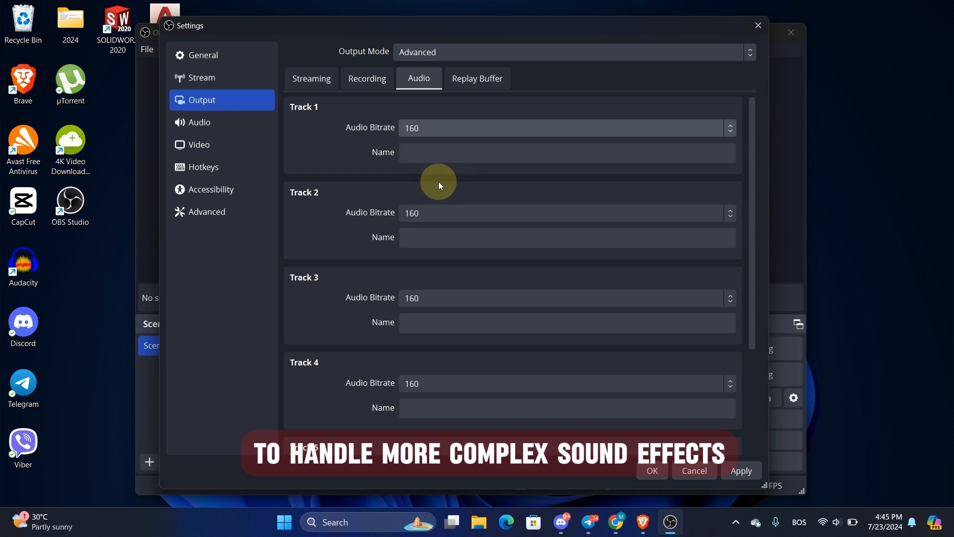
pyautogui.moveTo(347, 139)
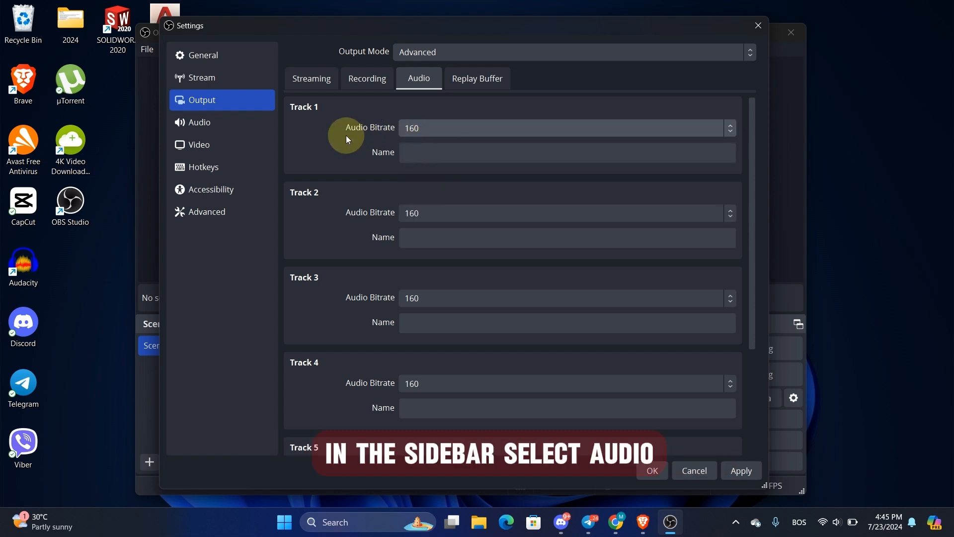
pyautogui.click(199, 122)
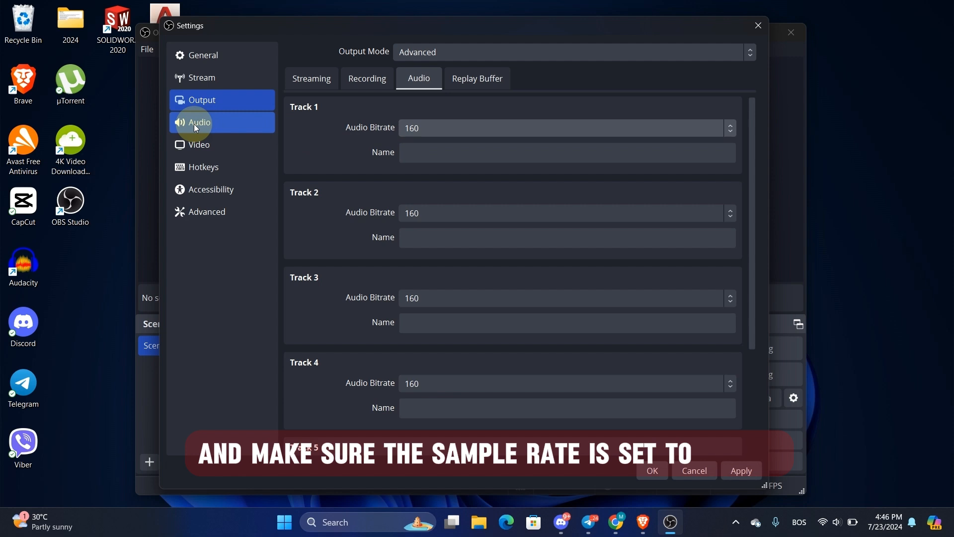
# Set the audio sample rate to 48 kHz and apply the settings
pyautogui.click(199, 122)
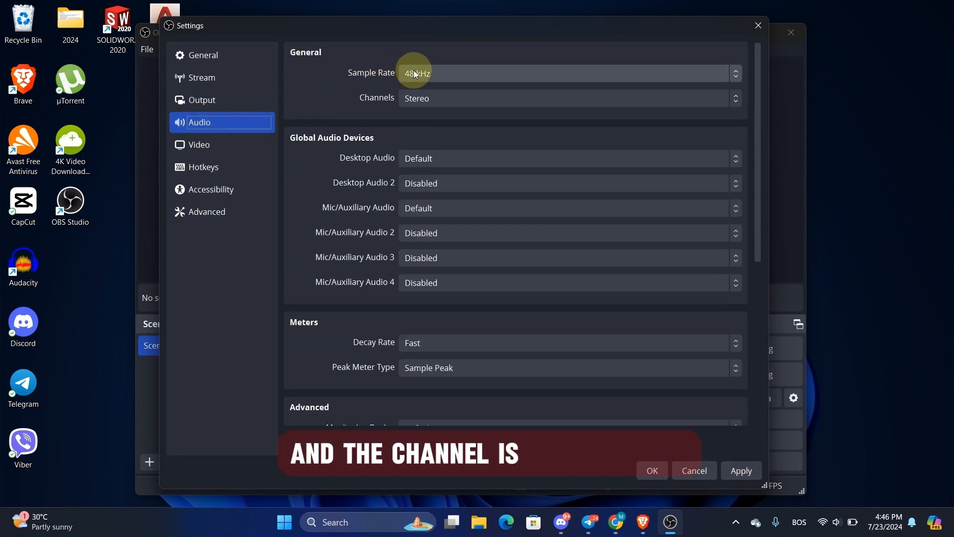
pyautogui.click(566, 72)
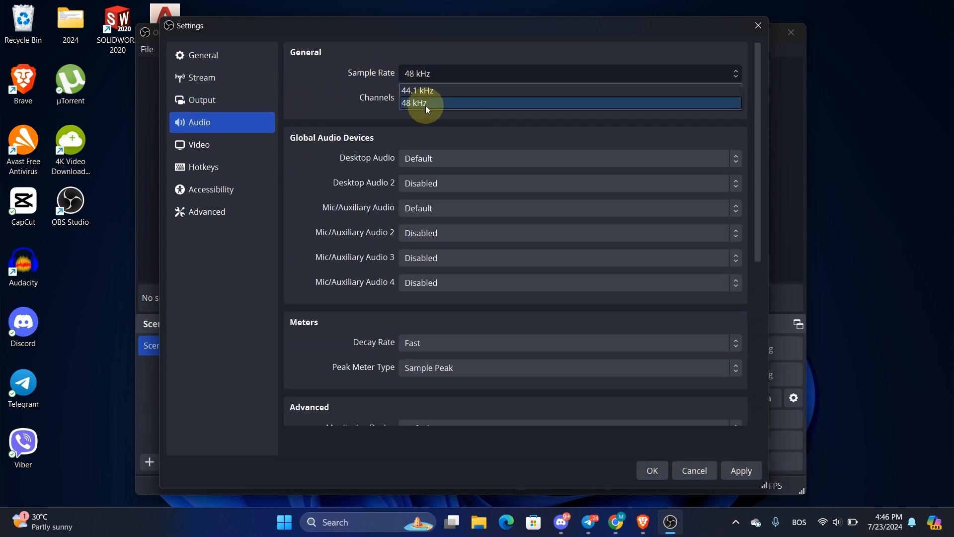
pyautogui.click(424, 102)
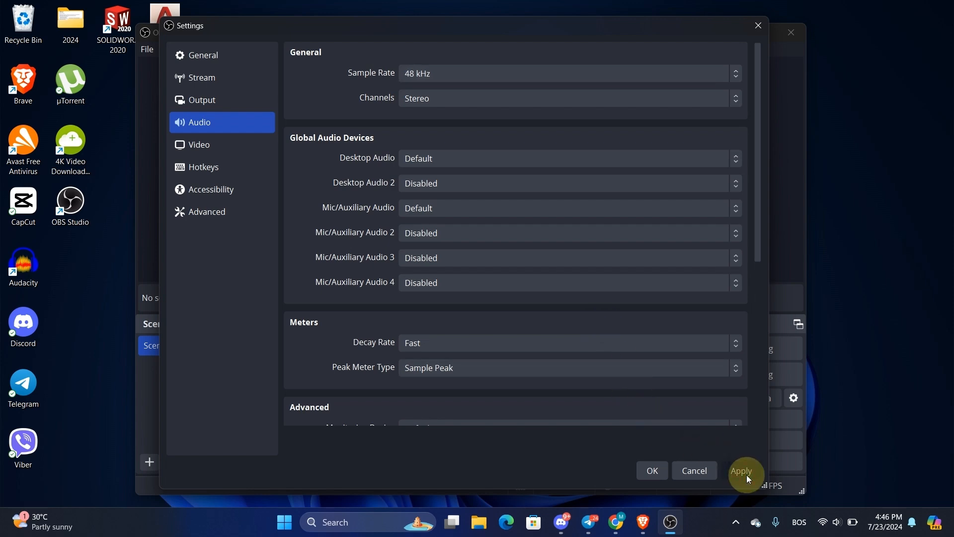
pyautogui.click(651, 470)
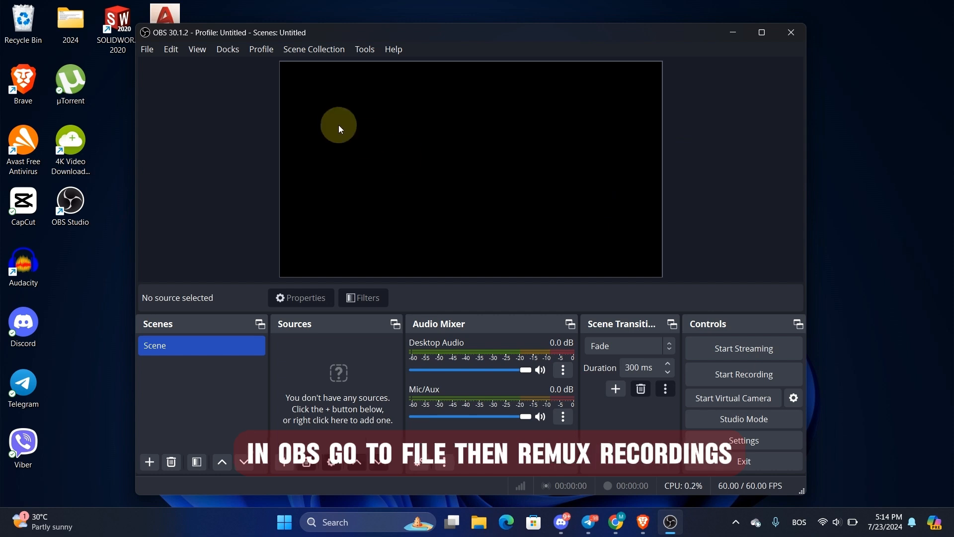
# Load the GTA 5 Gameplay #2 recording into the Remux Recordings window
pyautogui.click(147, 50)
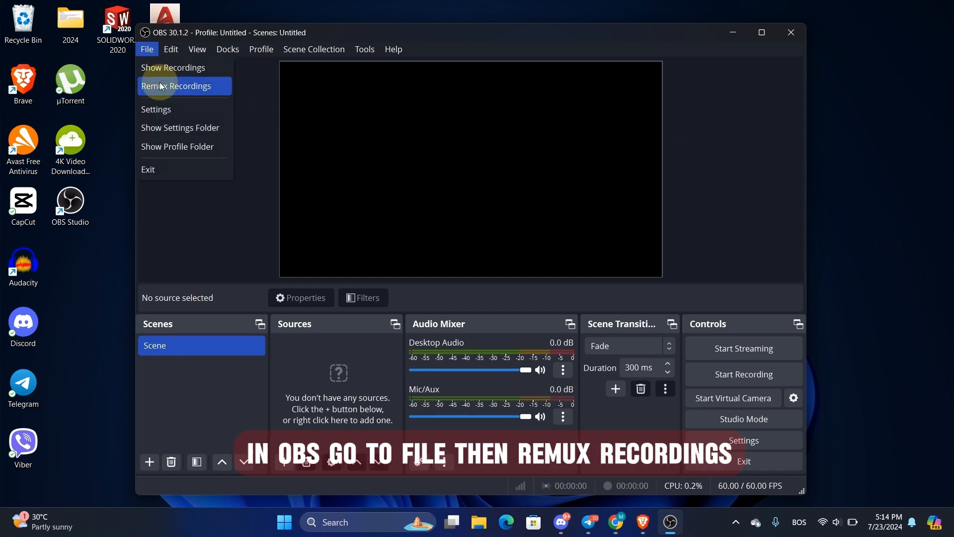
pyautogui.click(176, 86)
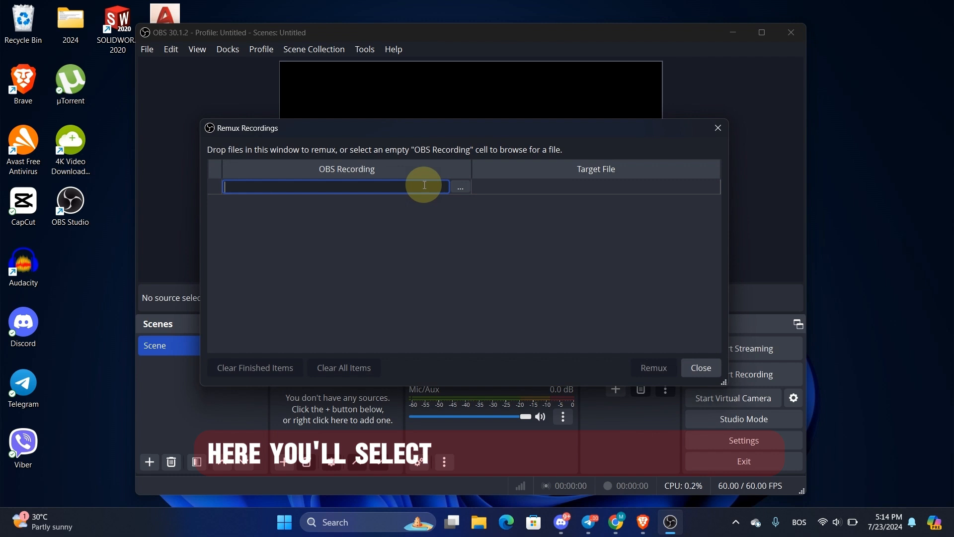
pyautogui.click(460, 187)
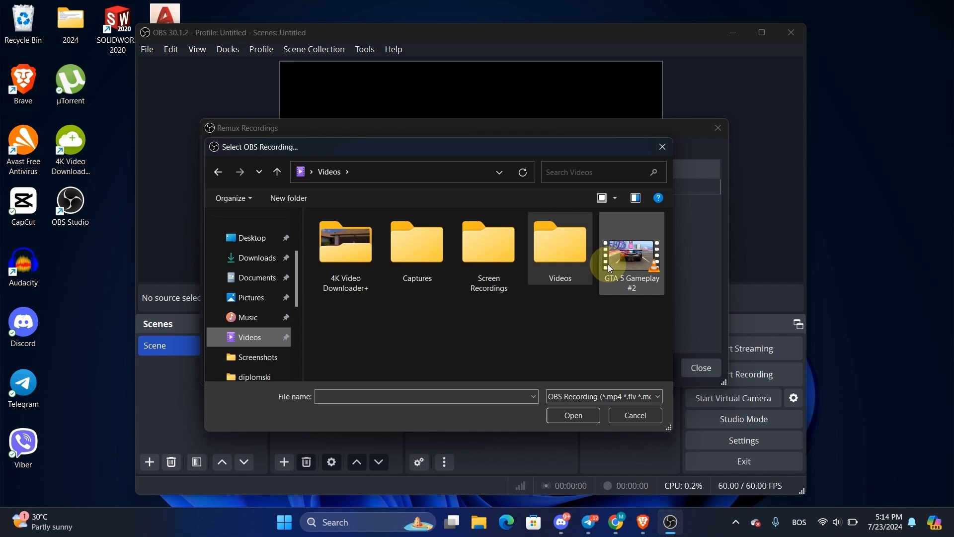
pyautogui.click(631, 249)
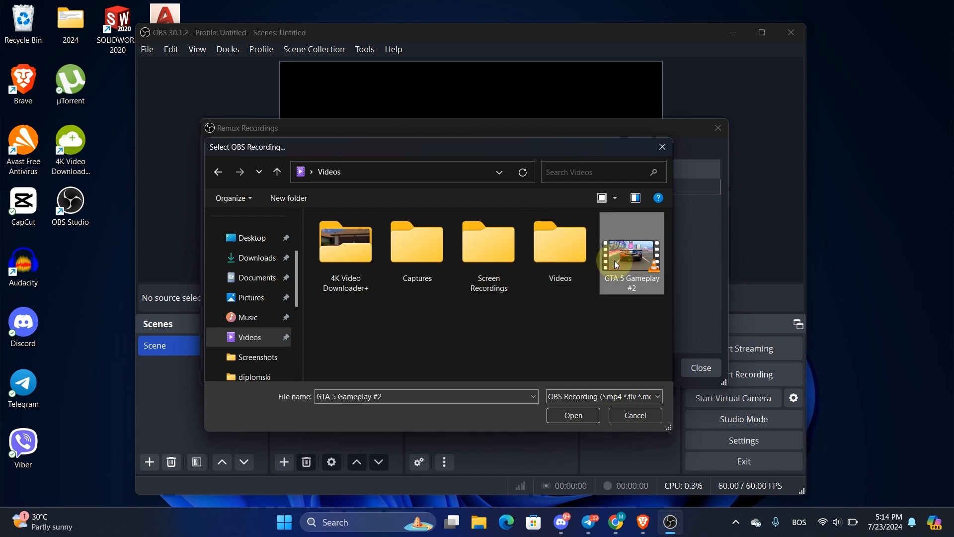
pyautogui.click(571, 416)
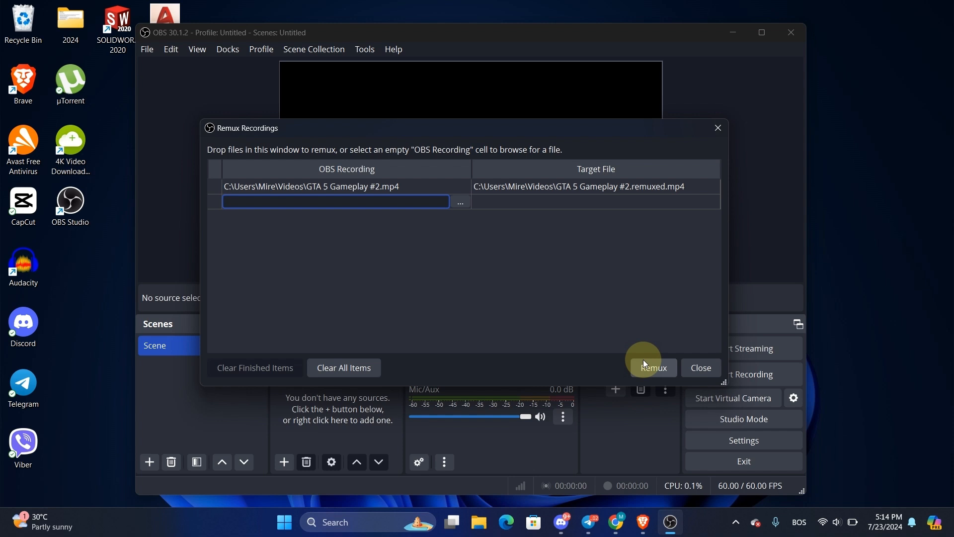
# Remux the recording to MP4, dismiss the finished notice and close the remux window
pyautogui.click(652, 368)
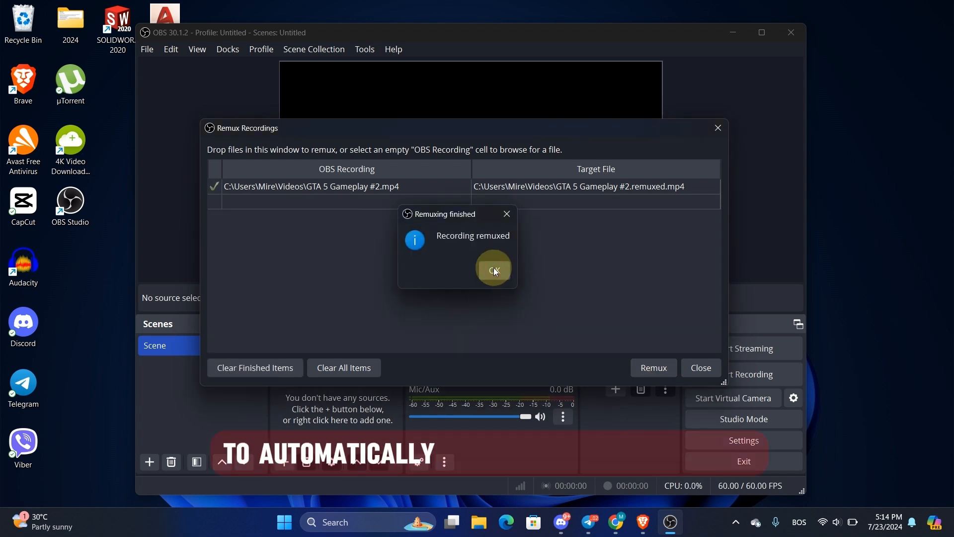
pyautogui.click(493, 269)
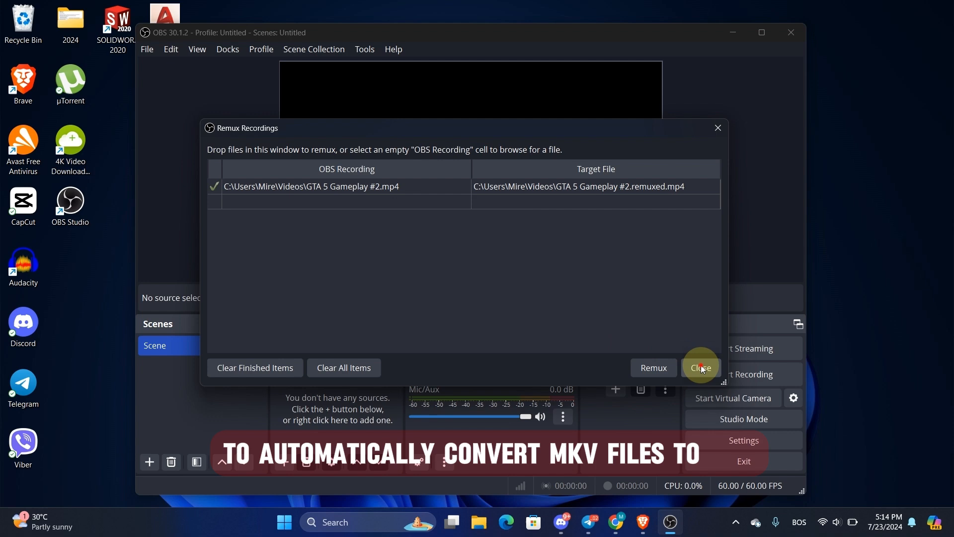
pyautogui.click(700, 367)
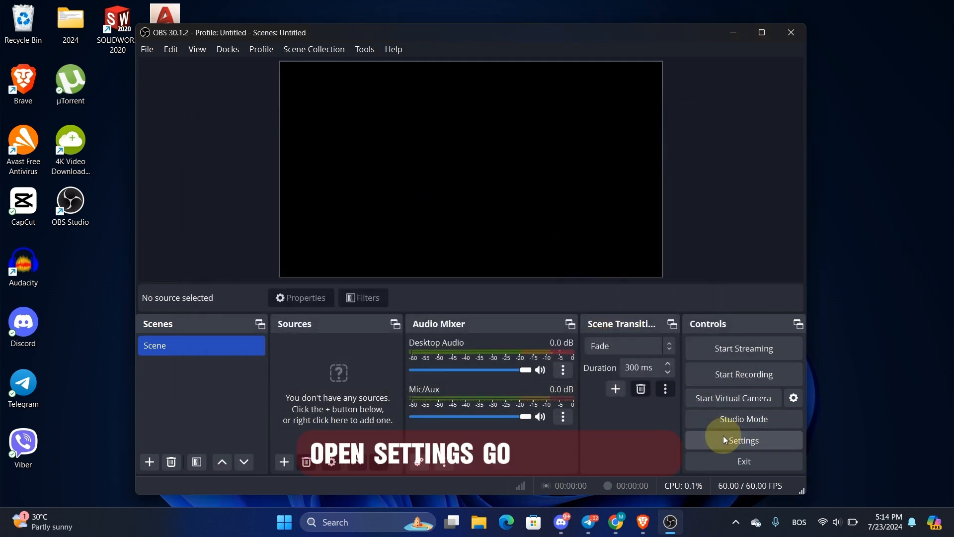
# Enable 'Automatically remux to mp4' in Advanced settings and confirm with OK
pyautogui.click(743, 440)
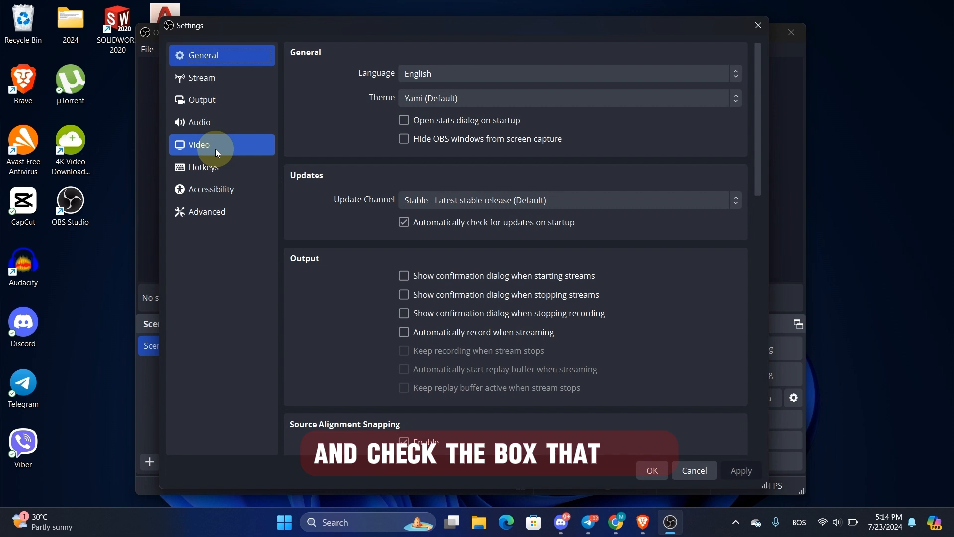
pyautogui.click(207, 211)
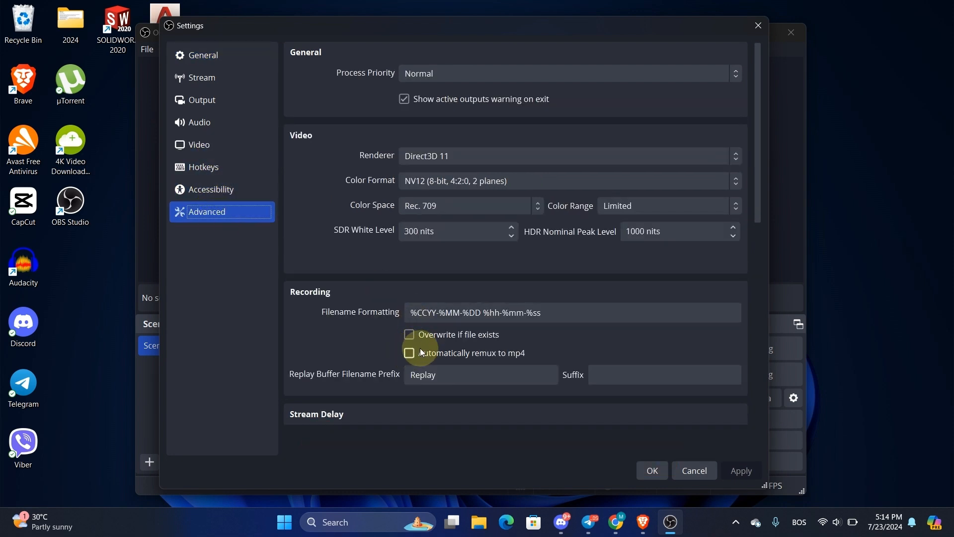
pyautogui.click(408, 353)
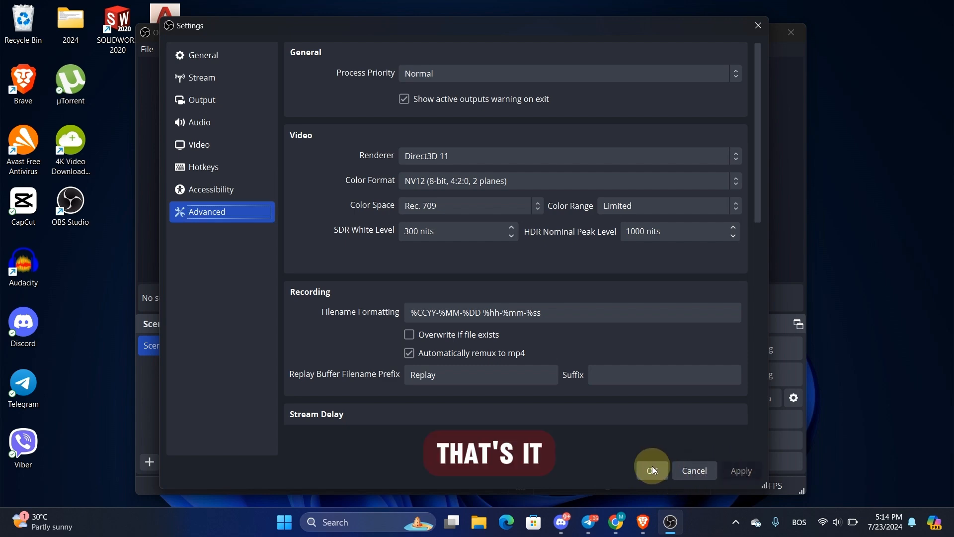
pyautogui.click(652, 470)
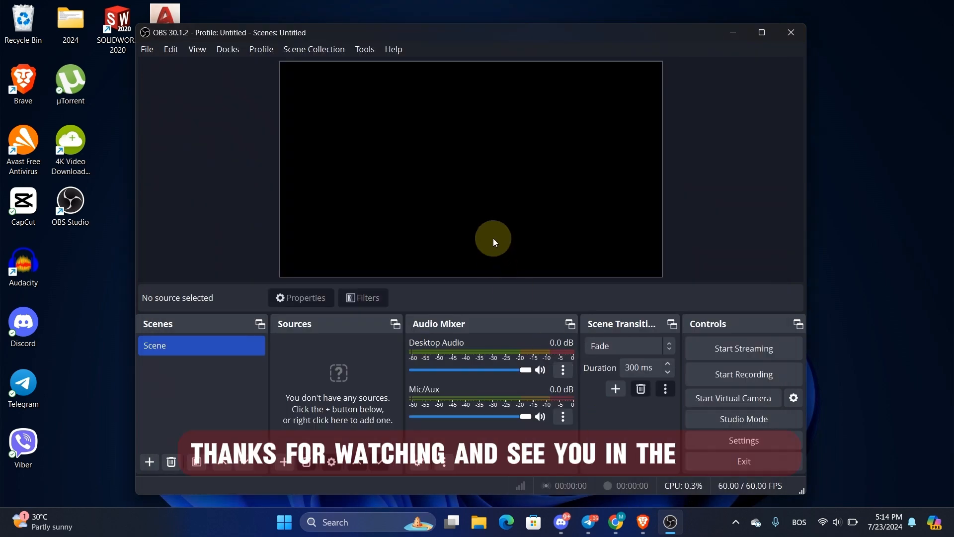